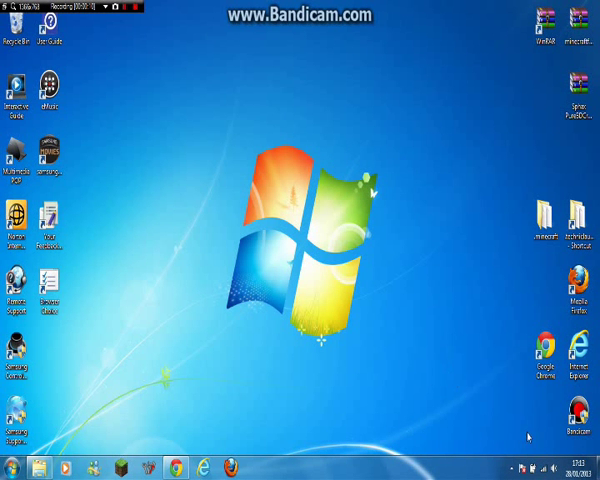
mouse_move(443, 410)
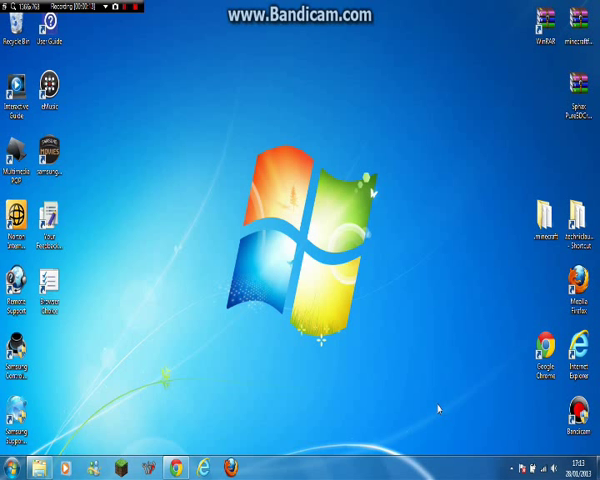
mouse_move(362, 93)
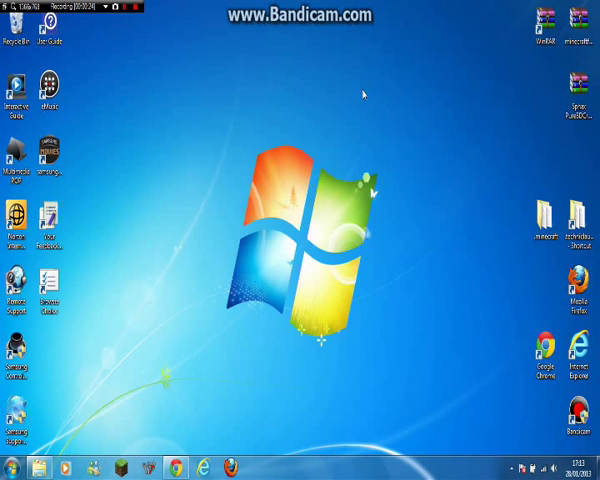
mouse_move(235, 71)
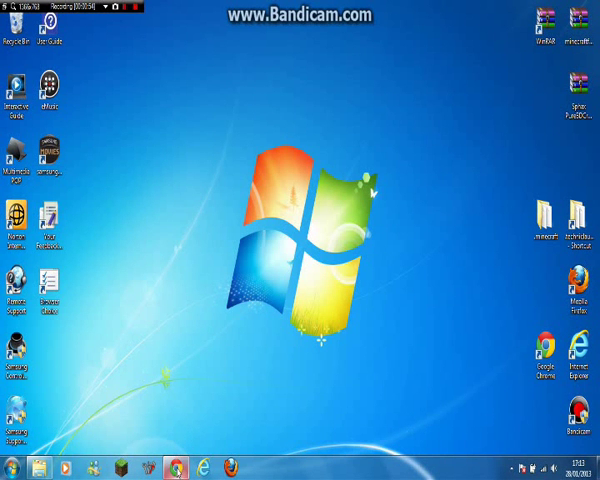
left_click(180, 467)
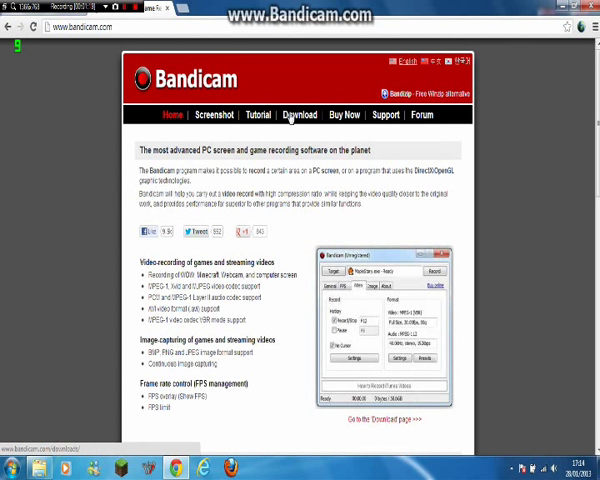
Visit Bandicam's download page and start the download from the Download Now mirror links.
left_click(298, 114)
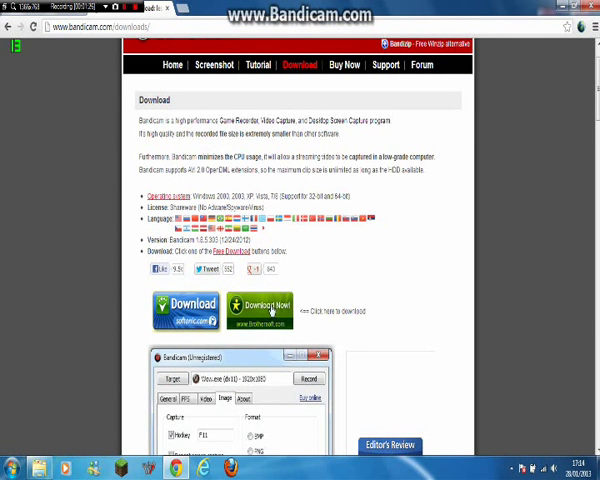
left_click(173, 378)
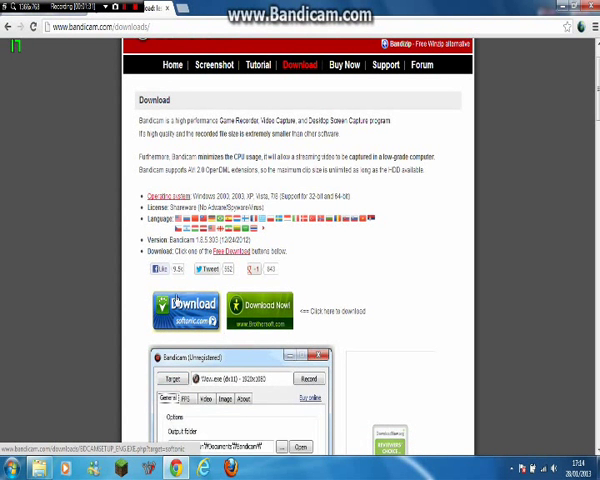
left_click(187, 397)
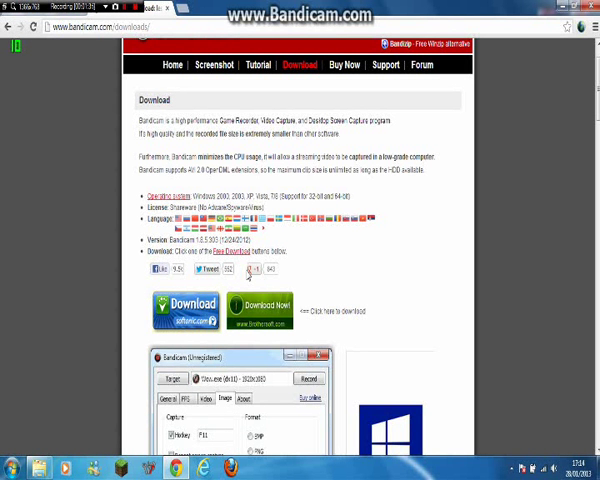
left_click(172, 378)
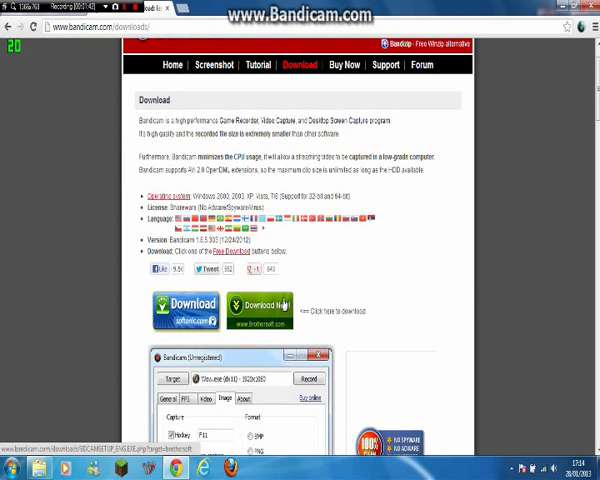
left_click(172, 378)
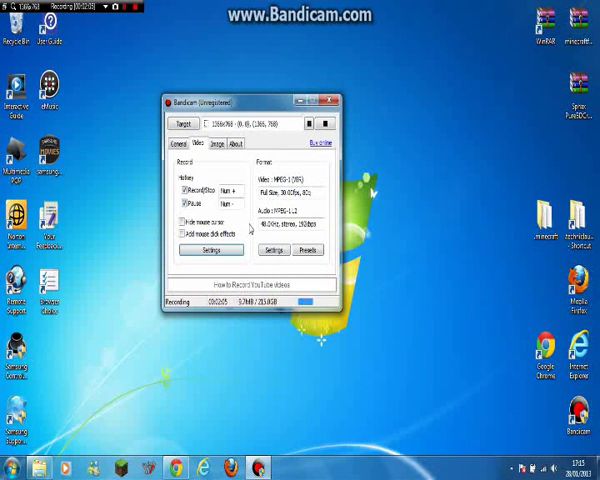
Set the General output folder to 'Unfinished vids' inside the Bandicam documents folder.
left_click(182, 143)
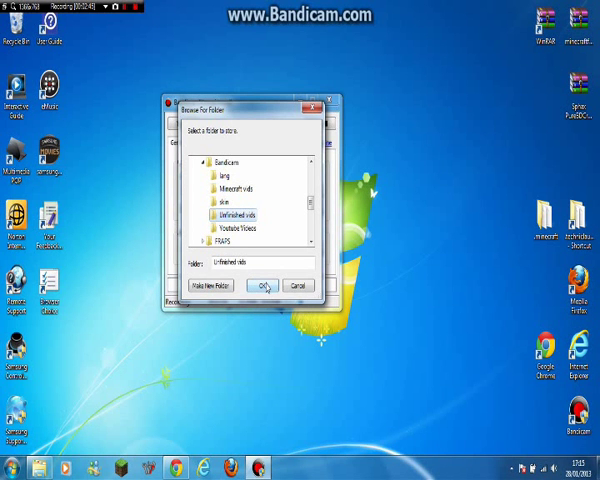
left_click(264, 283)
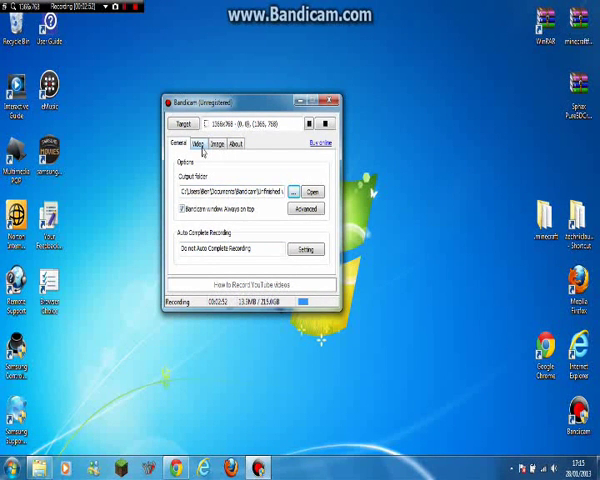
Show the Video settings and bring up Record Settings with the sound recording options.
left_click(202, 148)
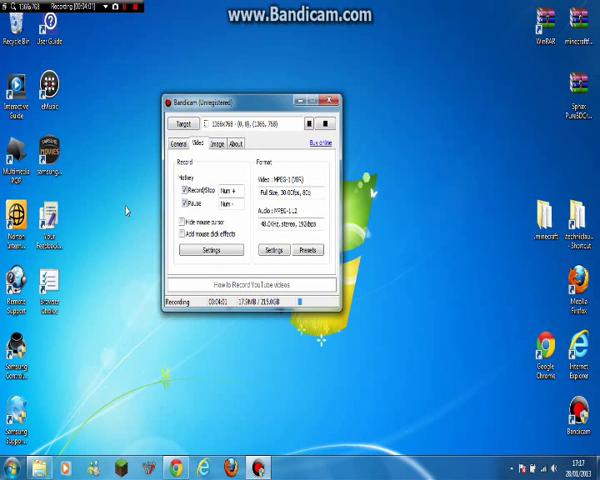
mouse_move(205, 165)
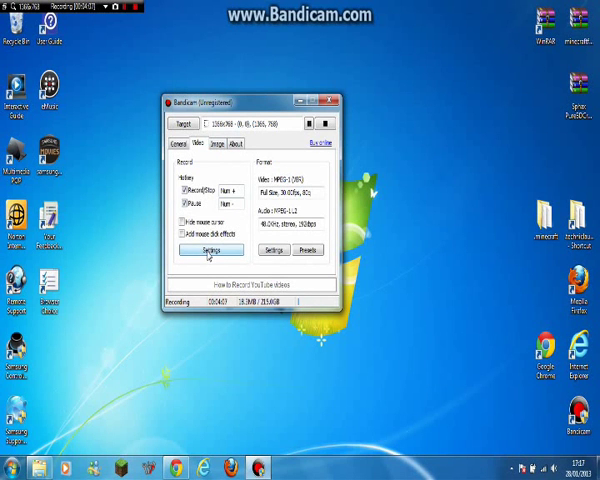
left_click(200, 249)
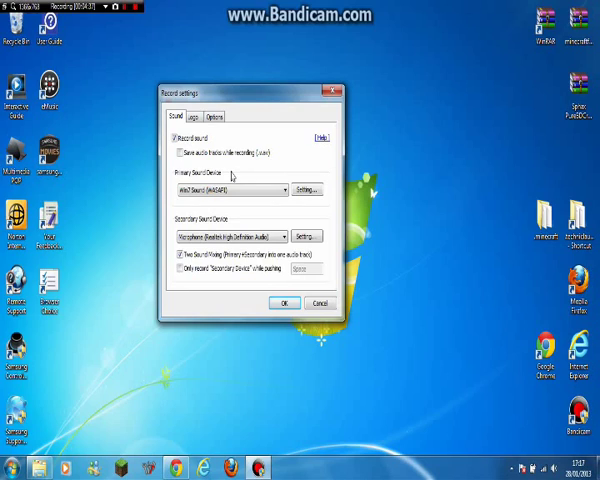
mouse_move(252, 215)
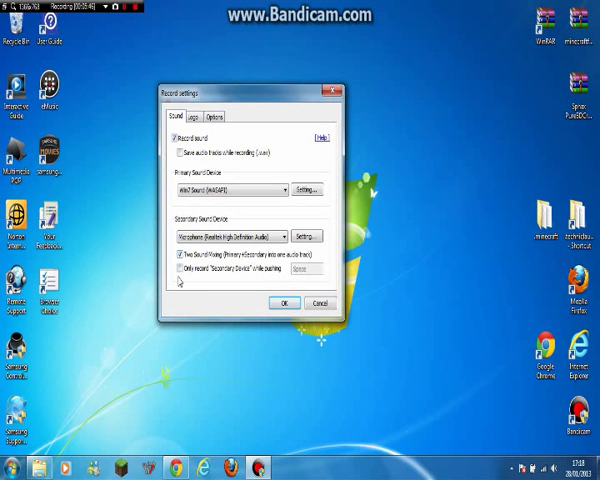
mouse_move(177, 281)
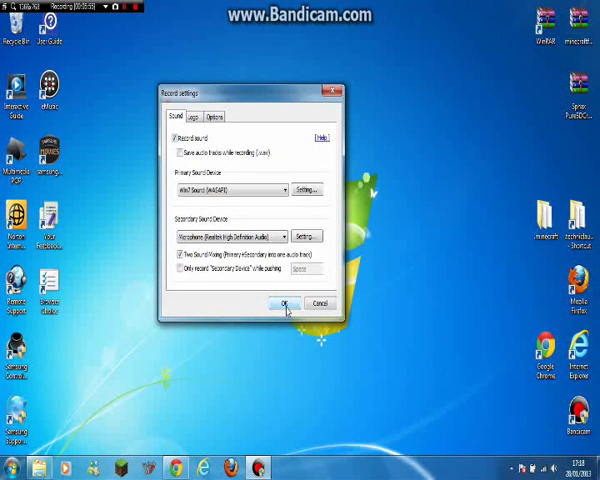
Apply the sound settings and enable the F12 image hotkey with JPG - High quality output.
left_click(283, 302)
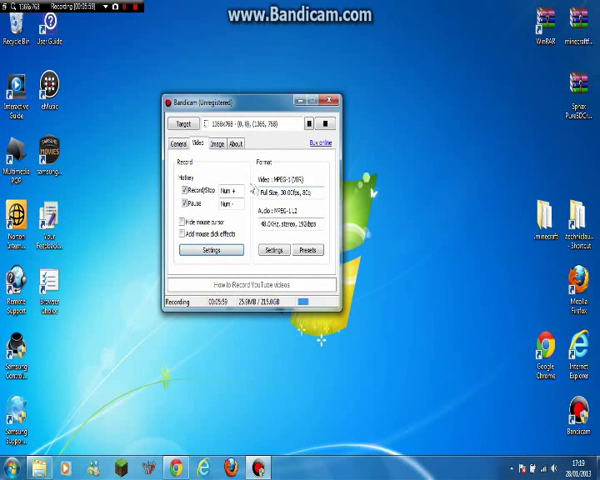
left_click(226, 147)
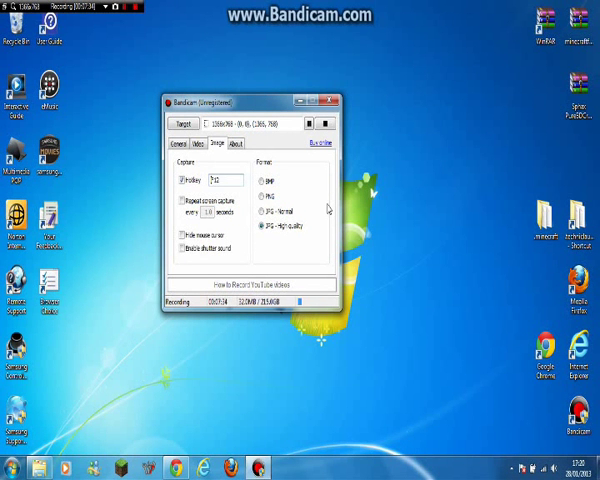
Collapse Bandicam to its recording bar at the desktop centre and point at its stop, capture and window buttons.
left_click(346, 101)
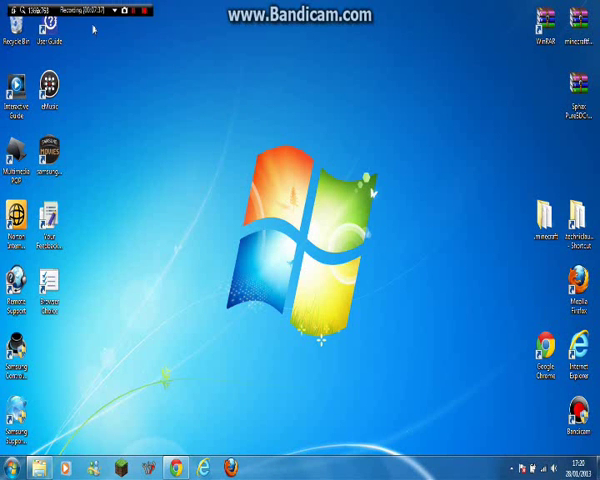
left_click_drag(95, 15, 270, 130)
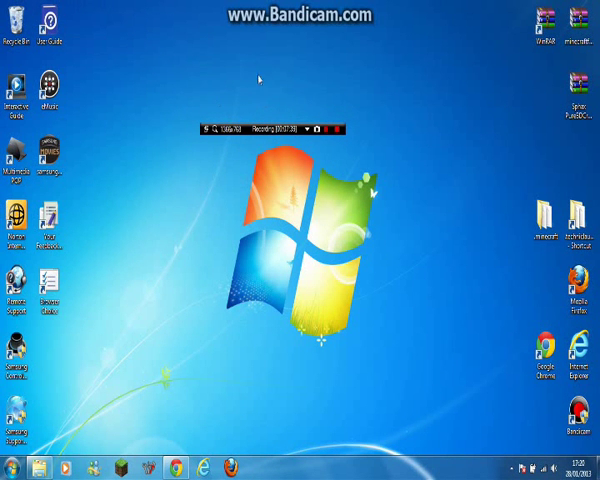
mouse_move(328, 50)
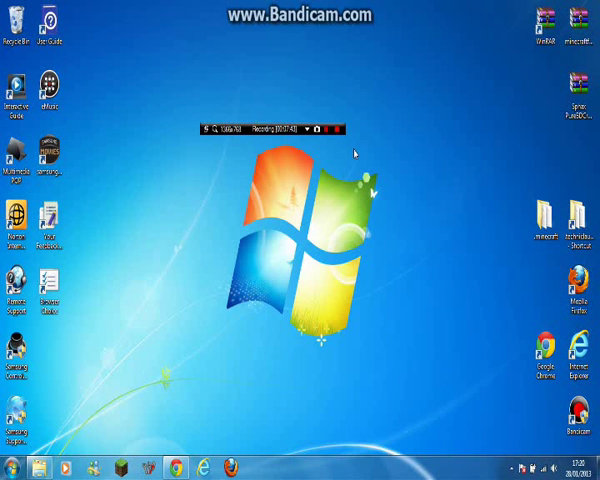
left_click(338, 128)
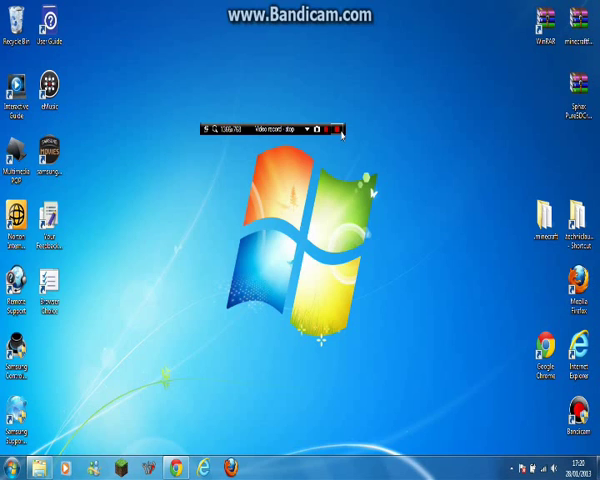
left_click(312, 128)
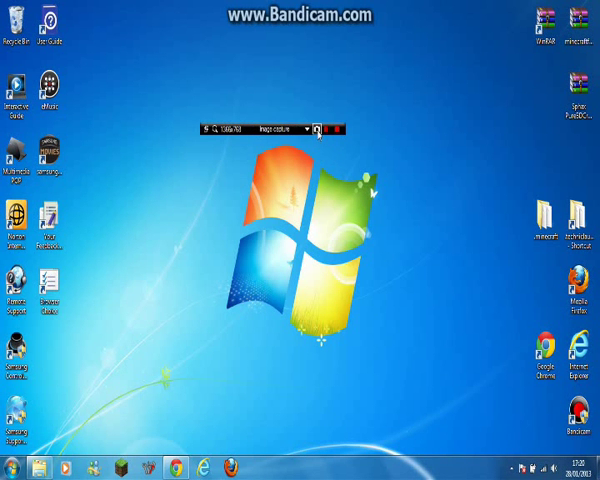
left_click(310, 129)
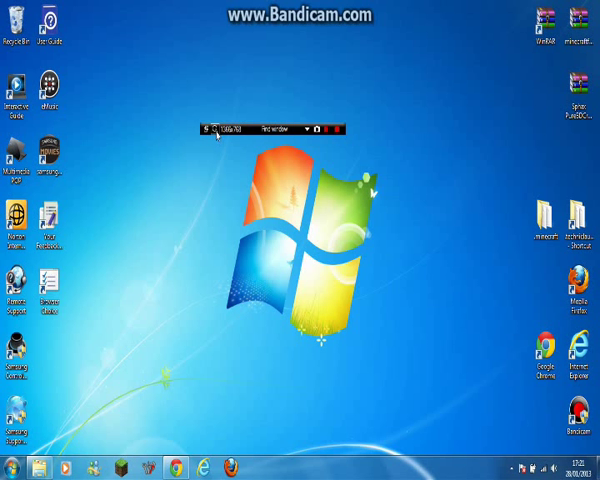
Move the recording bar back to the top-left corner of the screen.
left_click(316, 127)
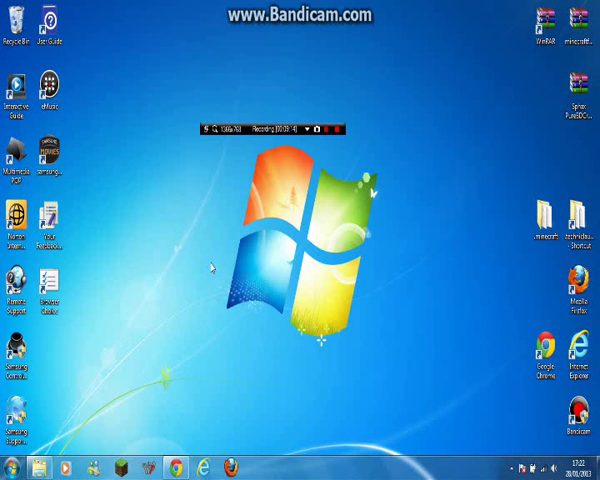
mouse_move(262, 70)
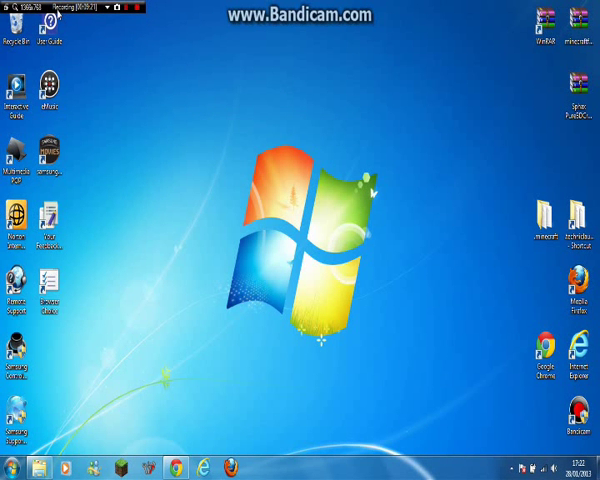
mouse_move(168, 67)
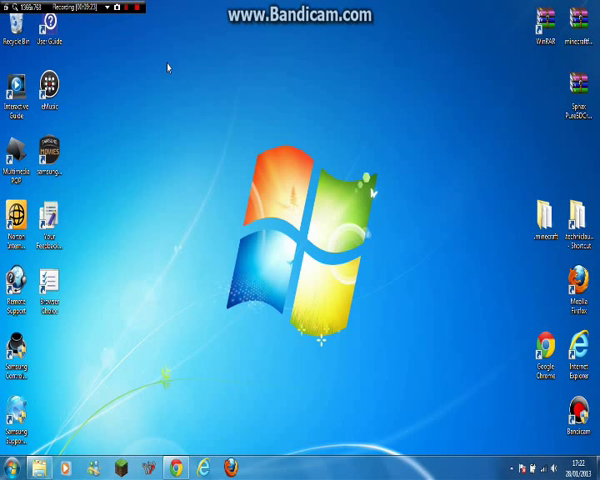